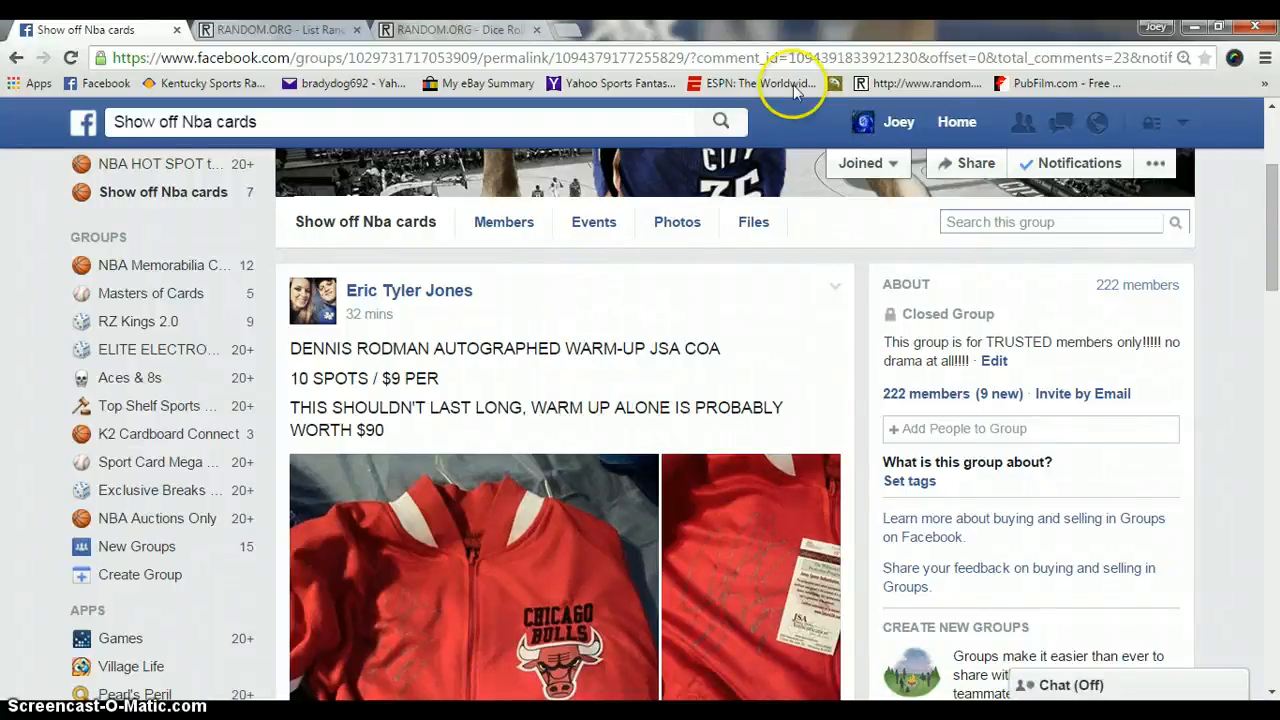
{"action": "mouse_move", "coordinate": [600, 364]}
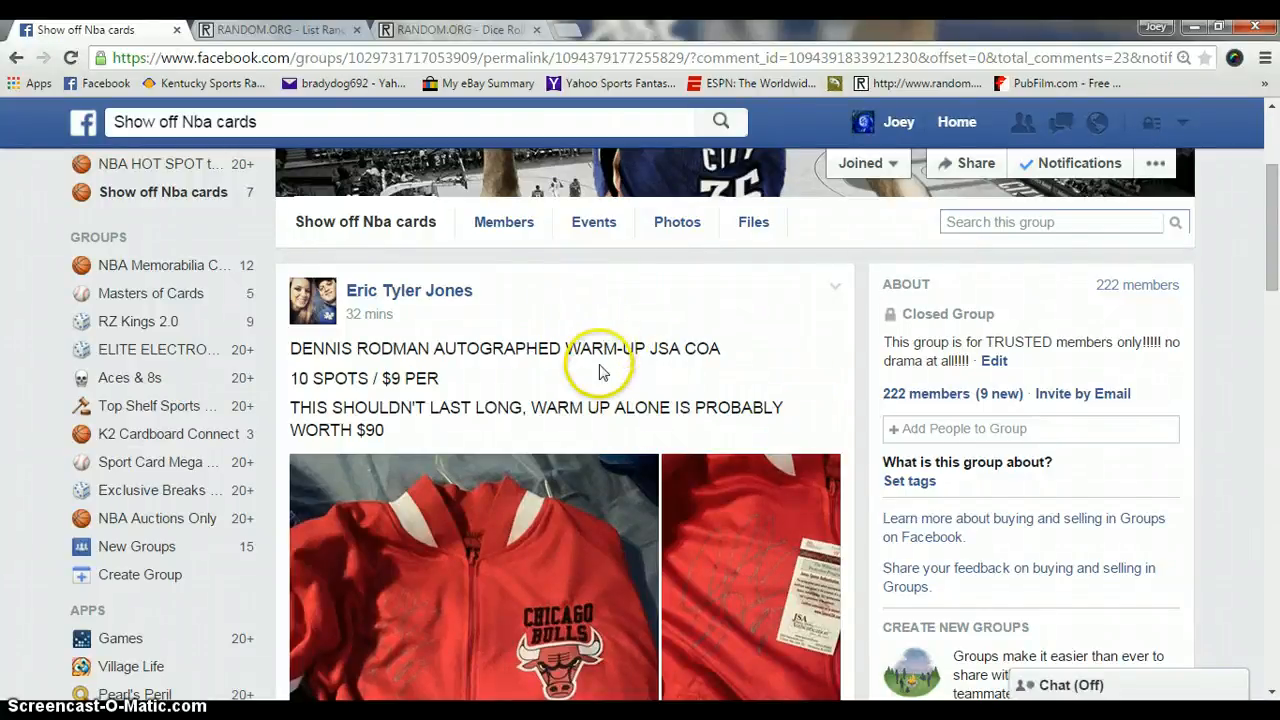
{"action": "mouse_move", "coordinate": [704, 350]}
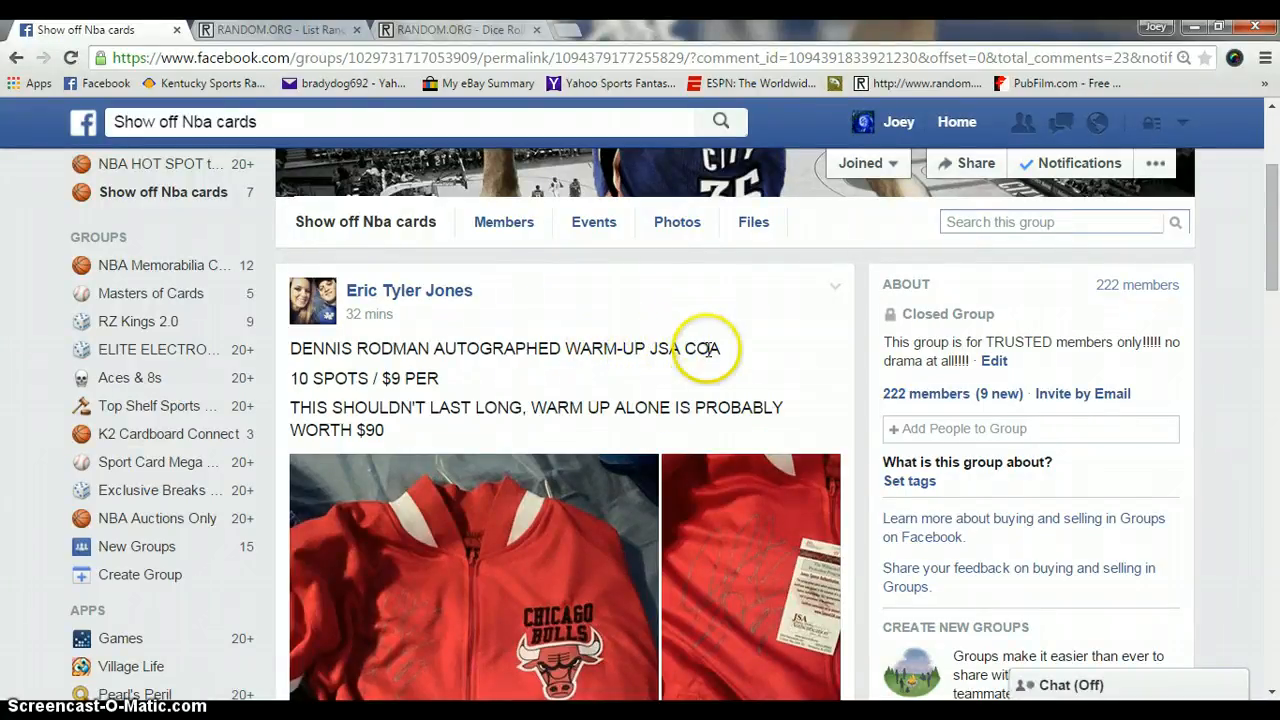
Step: Scroll to the bottom of the group post's comment thread showing the 'live' reply
{"action": "scroll", "scroll_direction": "down", "scroll_amount": 3}
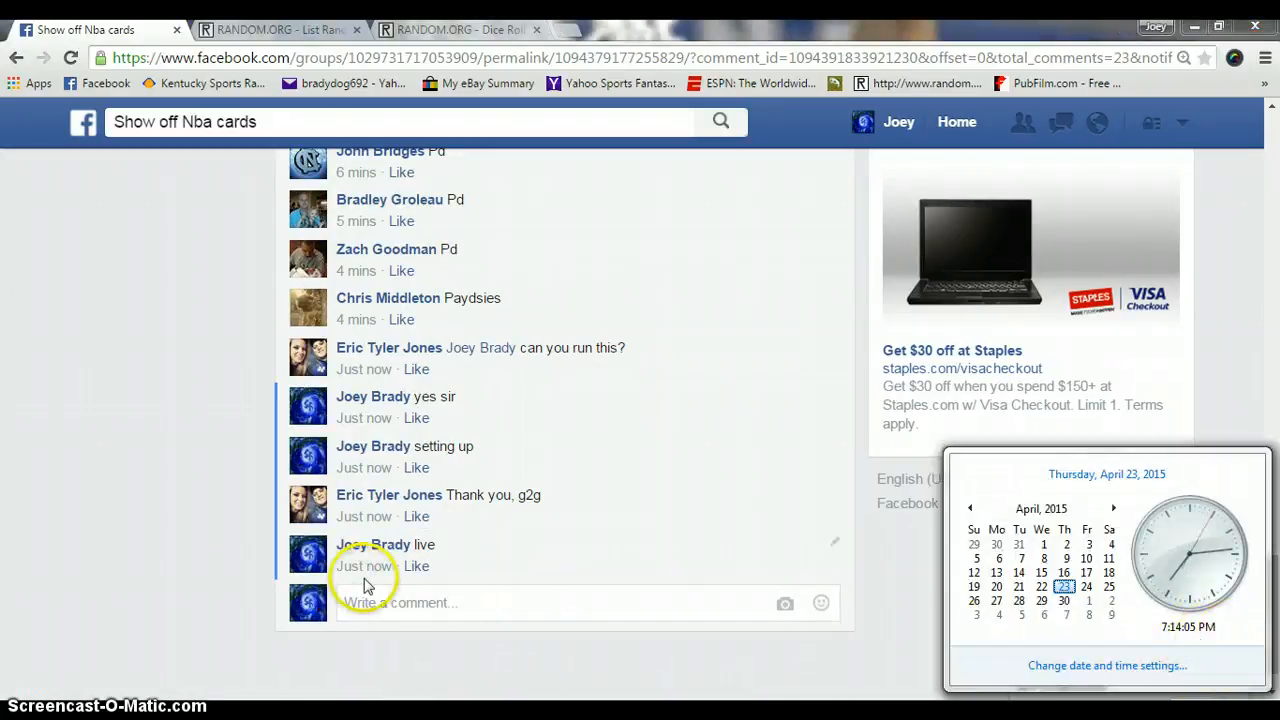
{"action": "mouse_move", "coordinate": [364, 564]}
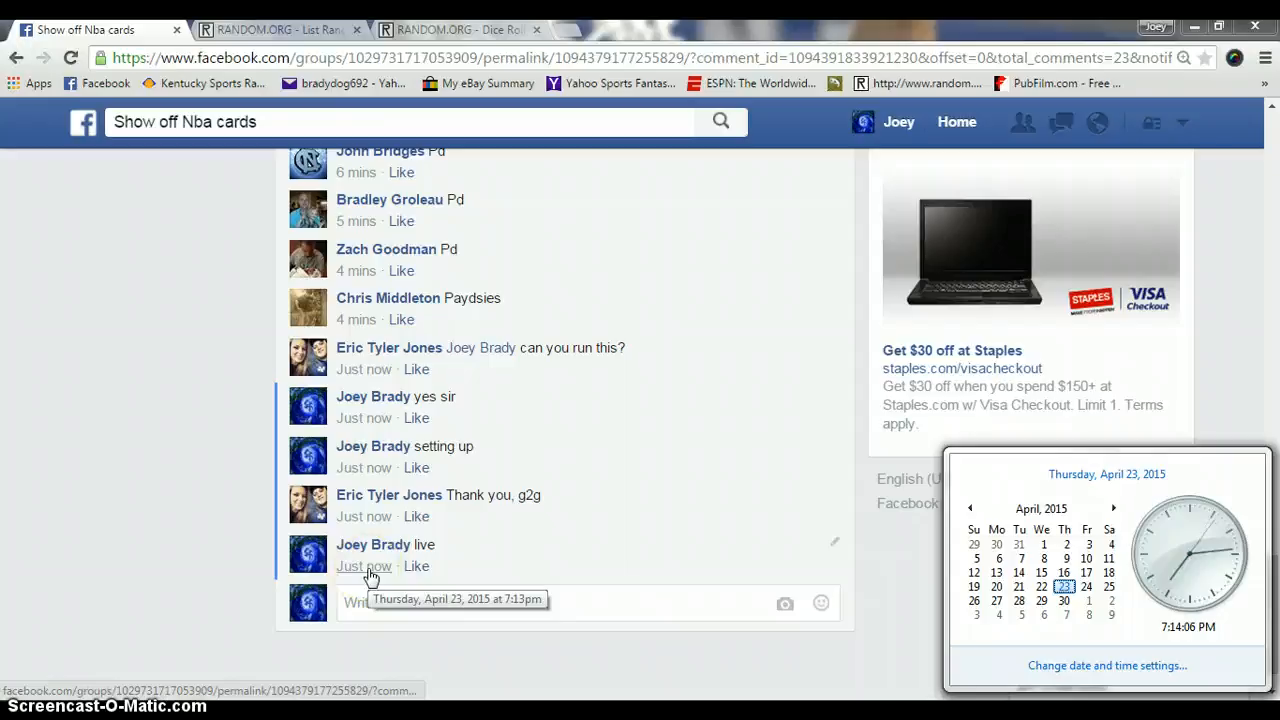
Step: Roll the two dice in the Dice Roller and return to the ten-name List Randomizer
{"action": "left_click", "coordinate": [276, 30]}
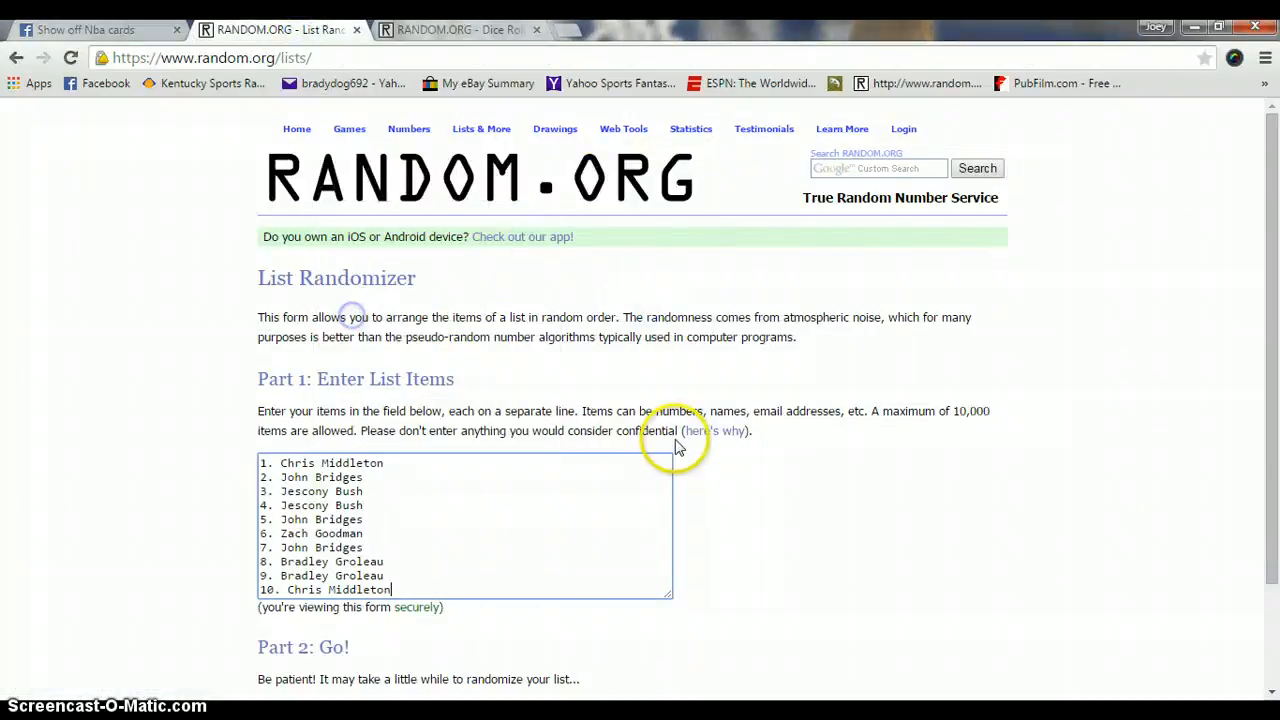
{"action": "left_click", "coordinate": [456, 30]}
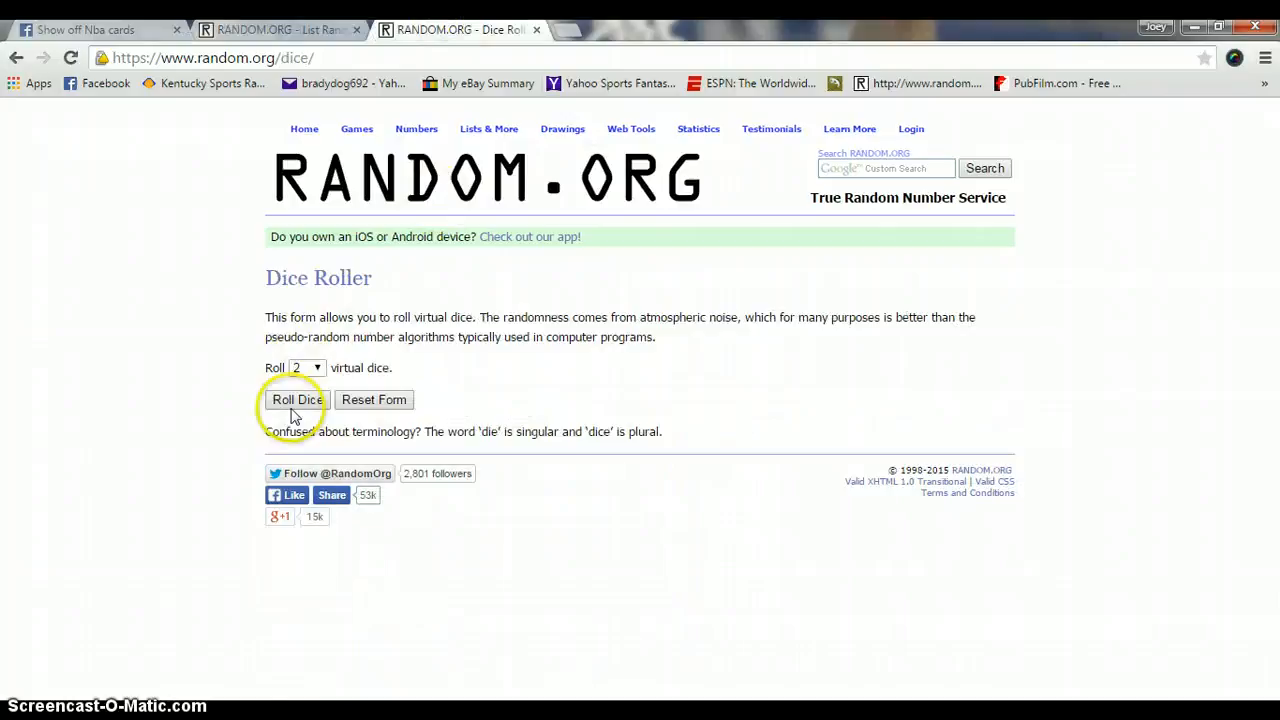
{"action": "left_click", "coordinate": [296, 400]}
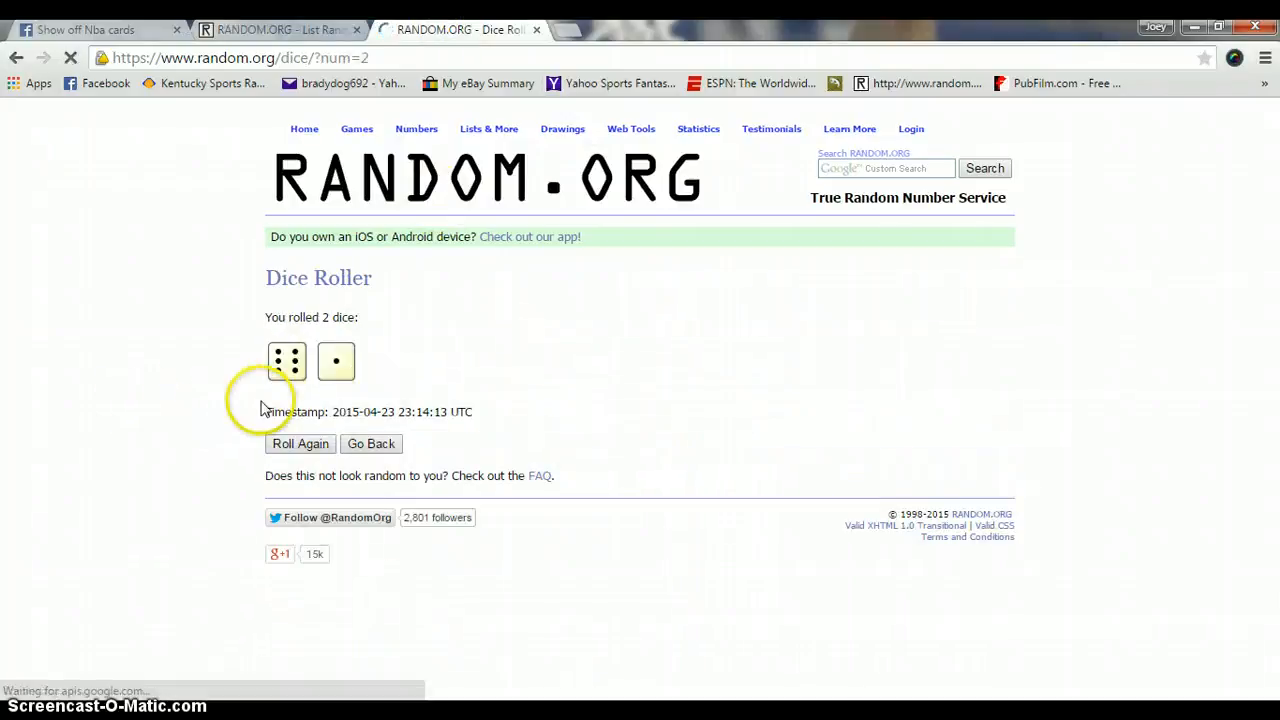
{"action": "left_click", "coordinate": [270, 30]}
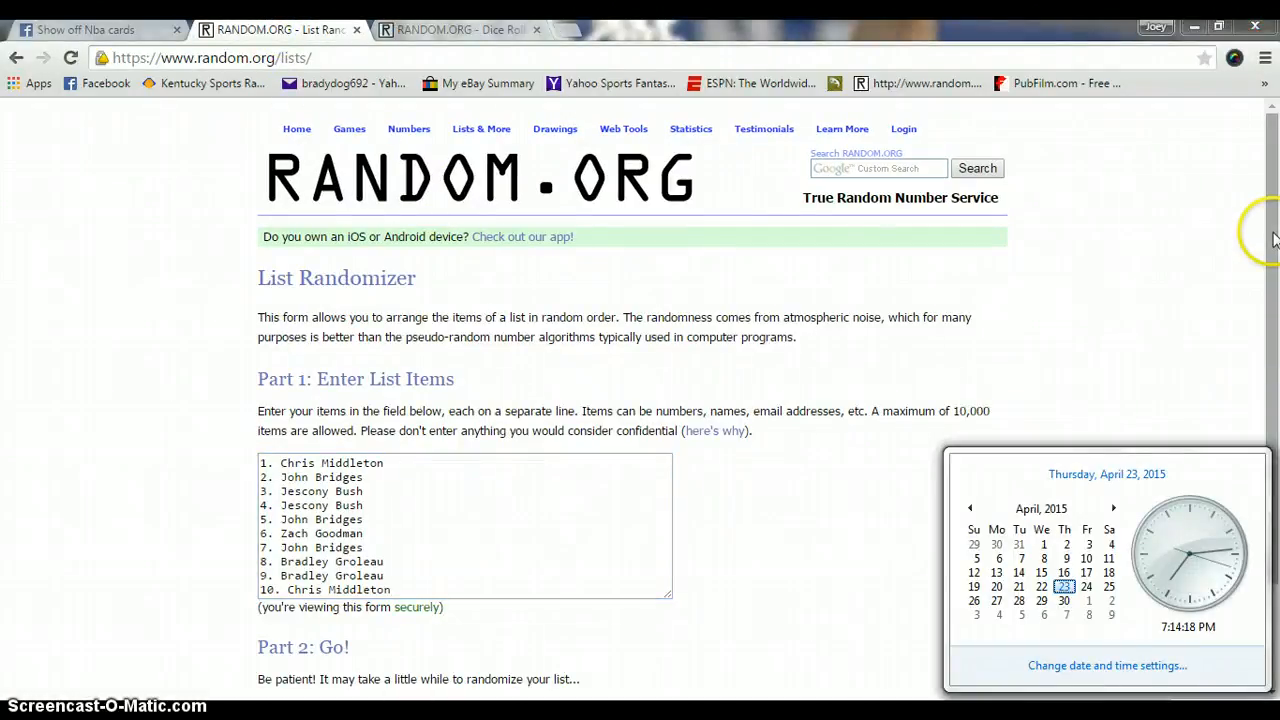
Step: Randomize the ten-name list seven times to produce the final shuffled order
{"action": "scroll", "scroll_direction": "down", "scroll_amount": 3}
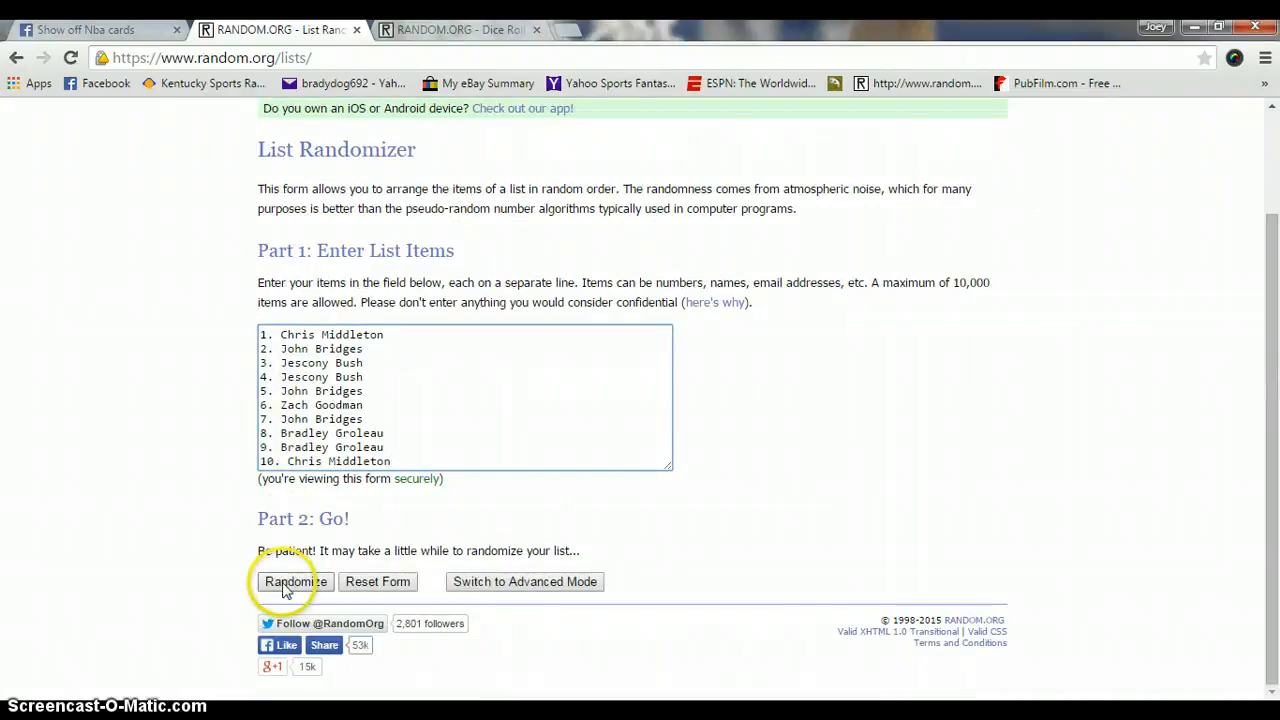
{"action": "left_click", "coordinate": [296, 580]}
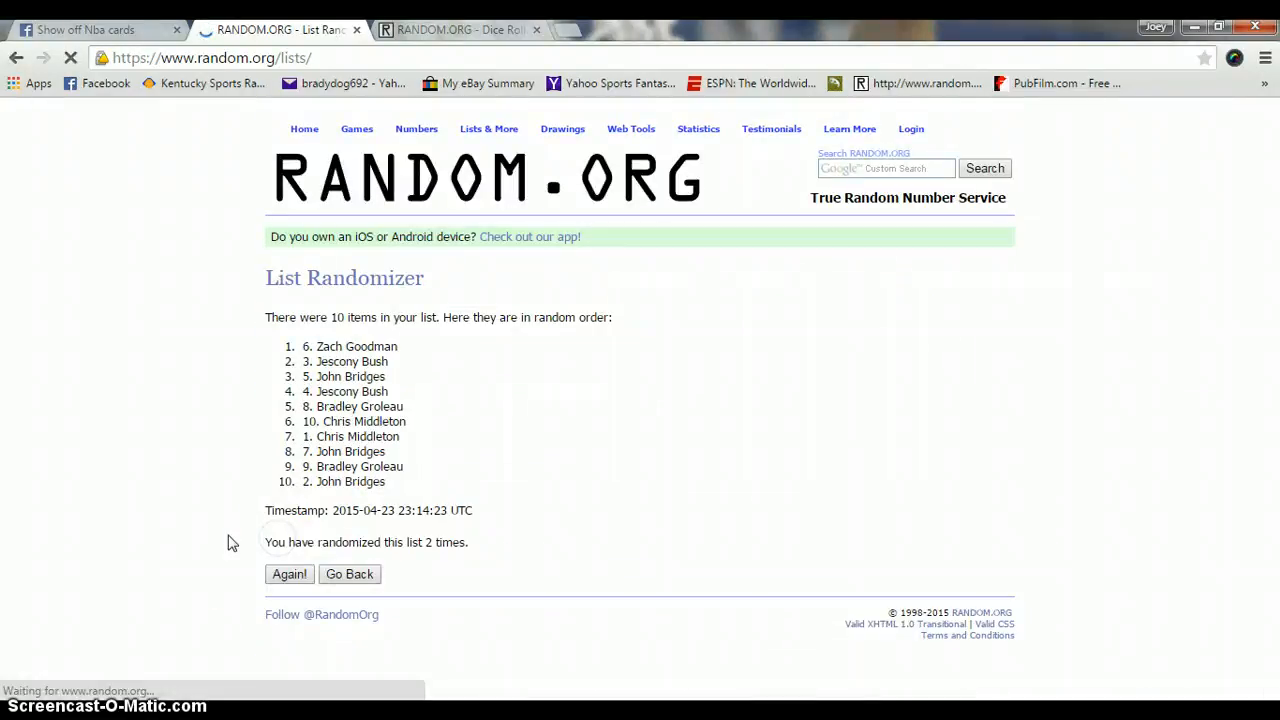
{"action": "left_click", "coordinate": [288, 572]}
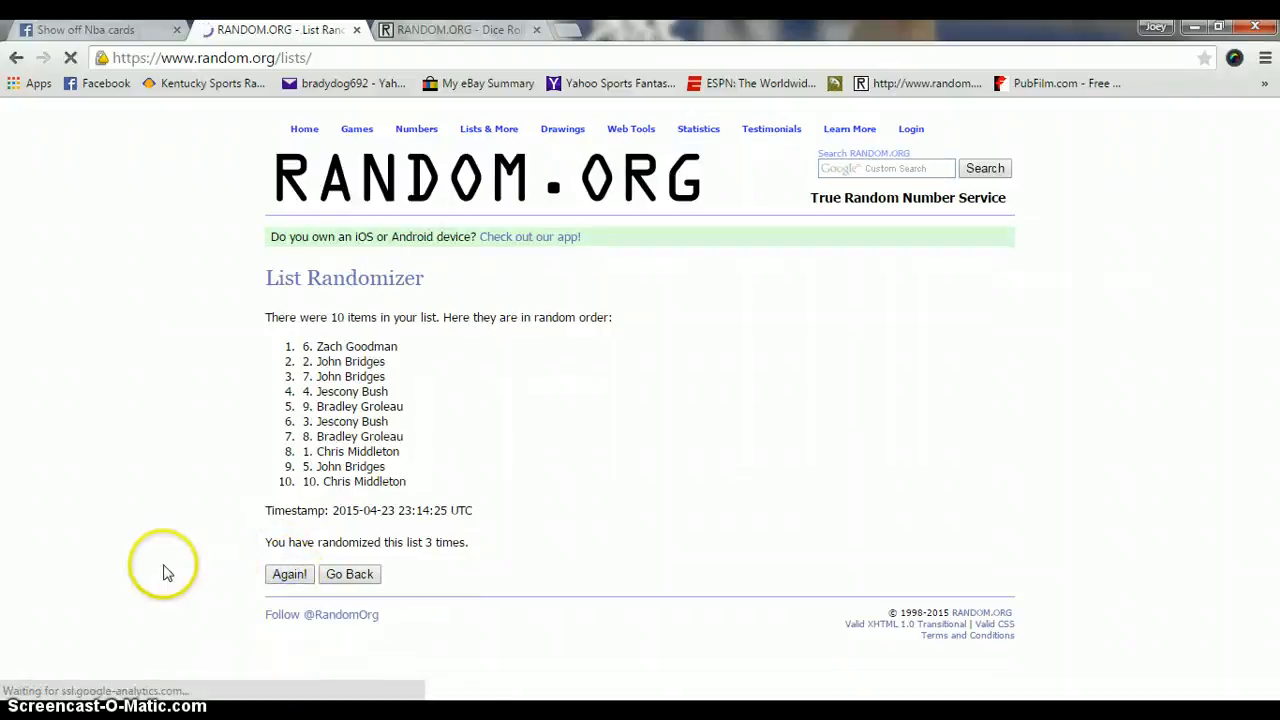
{"action": "left_click", "coordinate": [288, 572]}
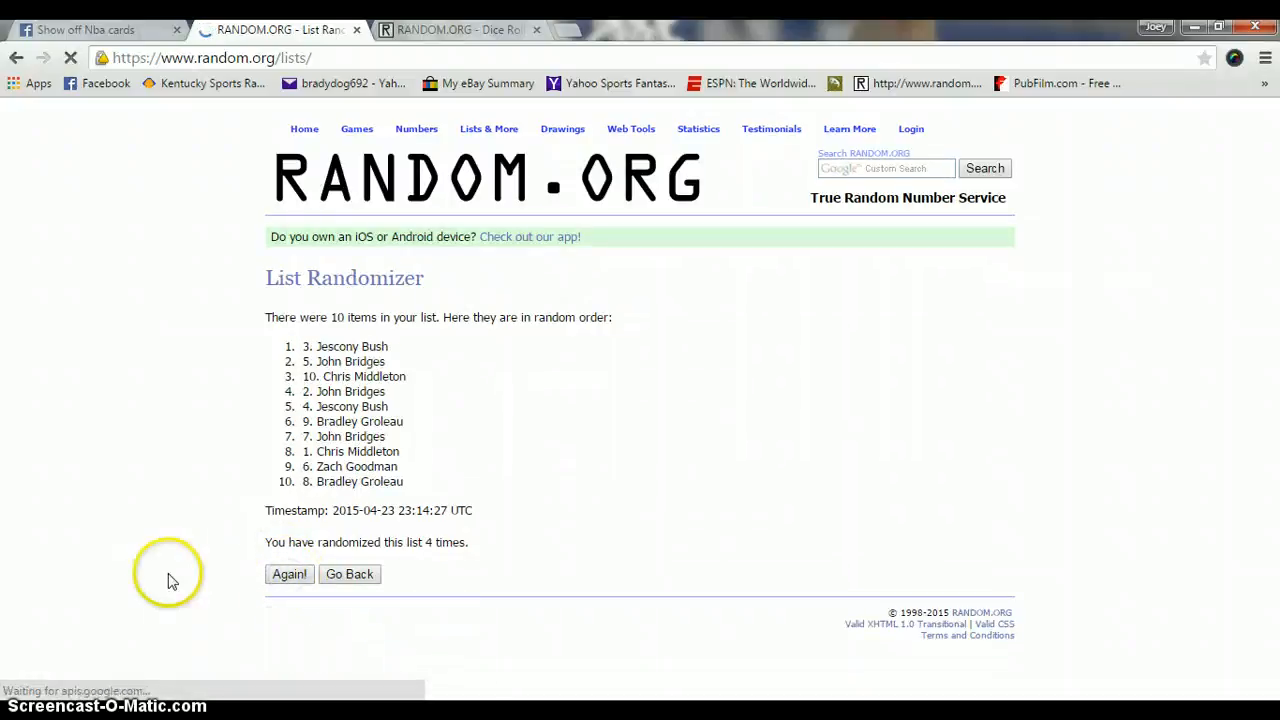
{"action": "left_click", "coordinate": [288, 574]}
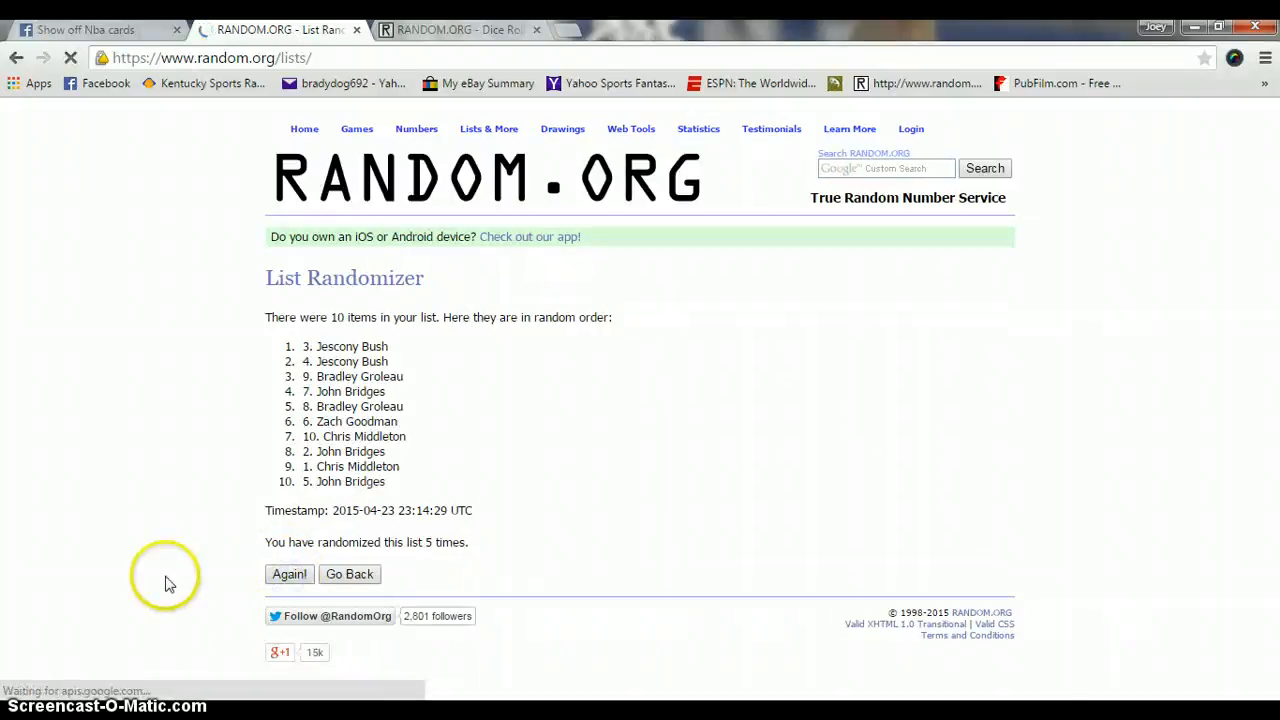
{"action": "left_click", "coordinate": [288, 574]}
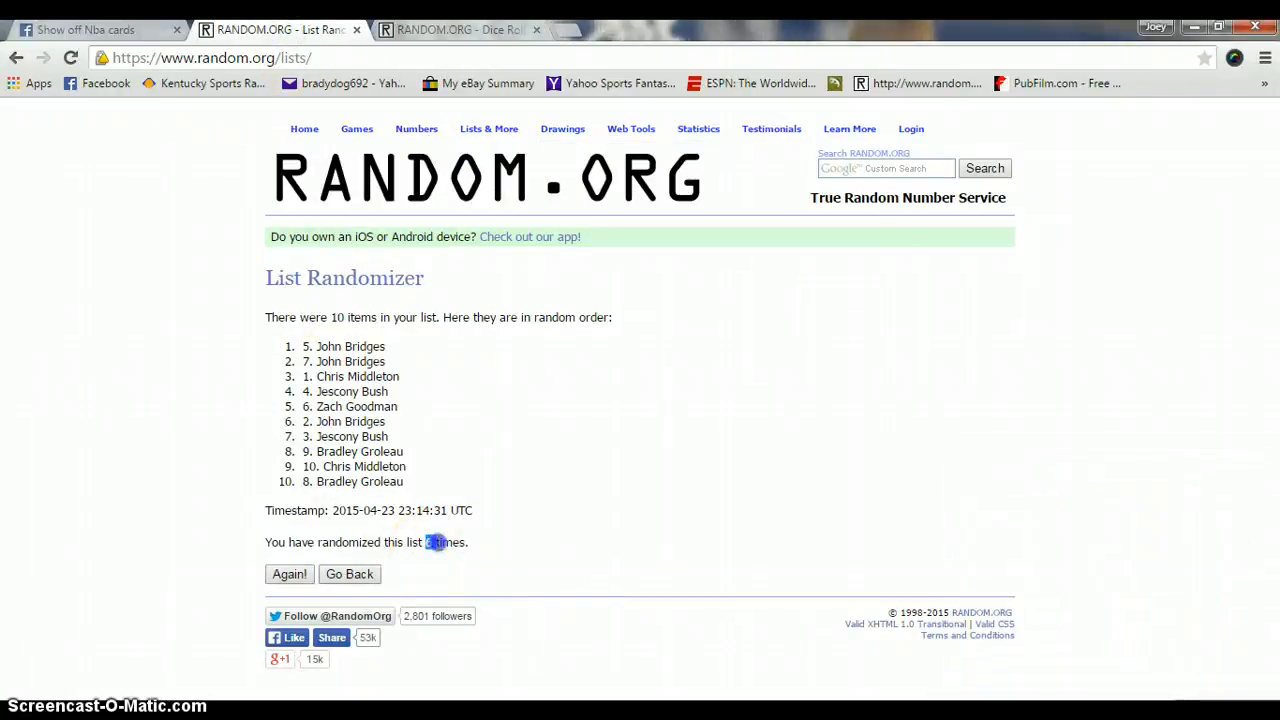
{"action": "left_click", "coordinate": [288, 572]}
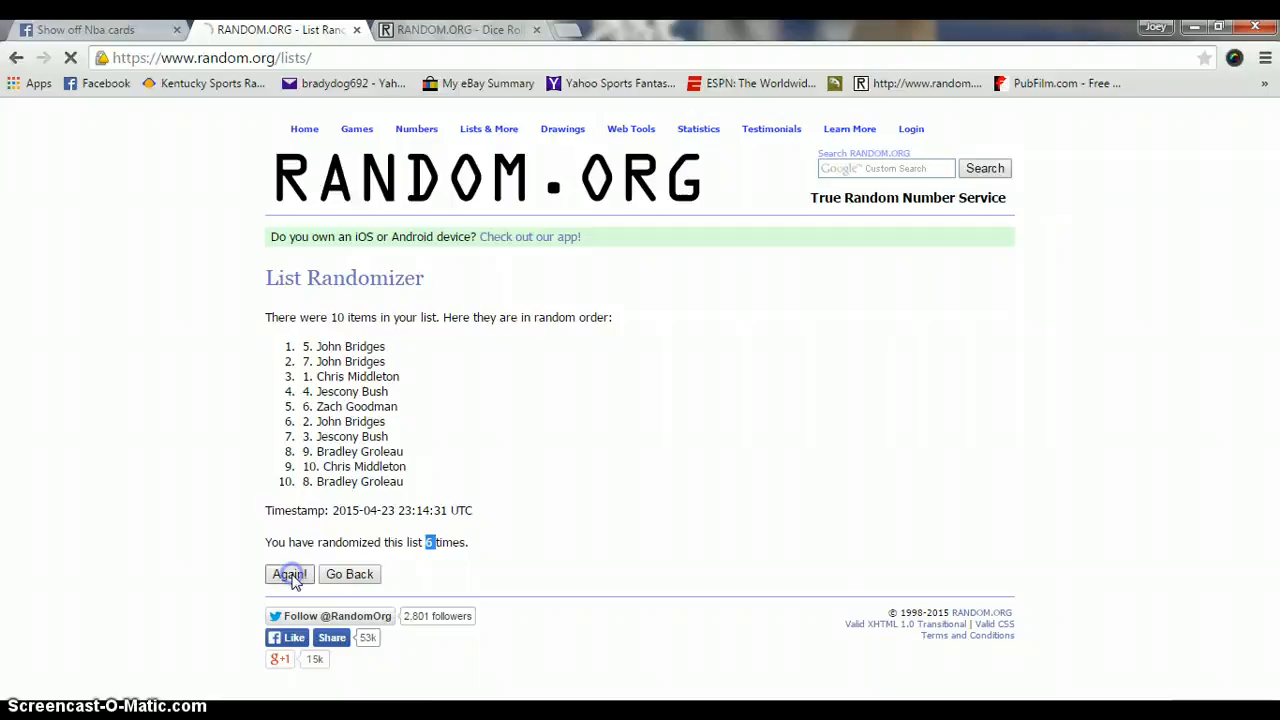
{"action": "left_click", "coordinate": [288, 572]}
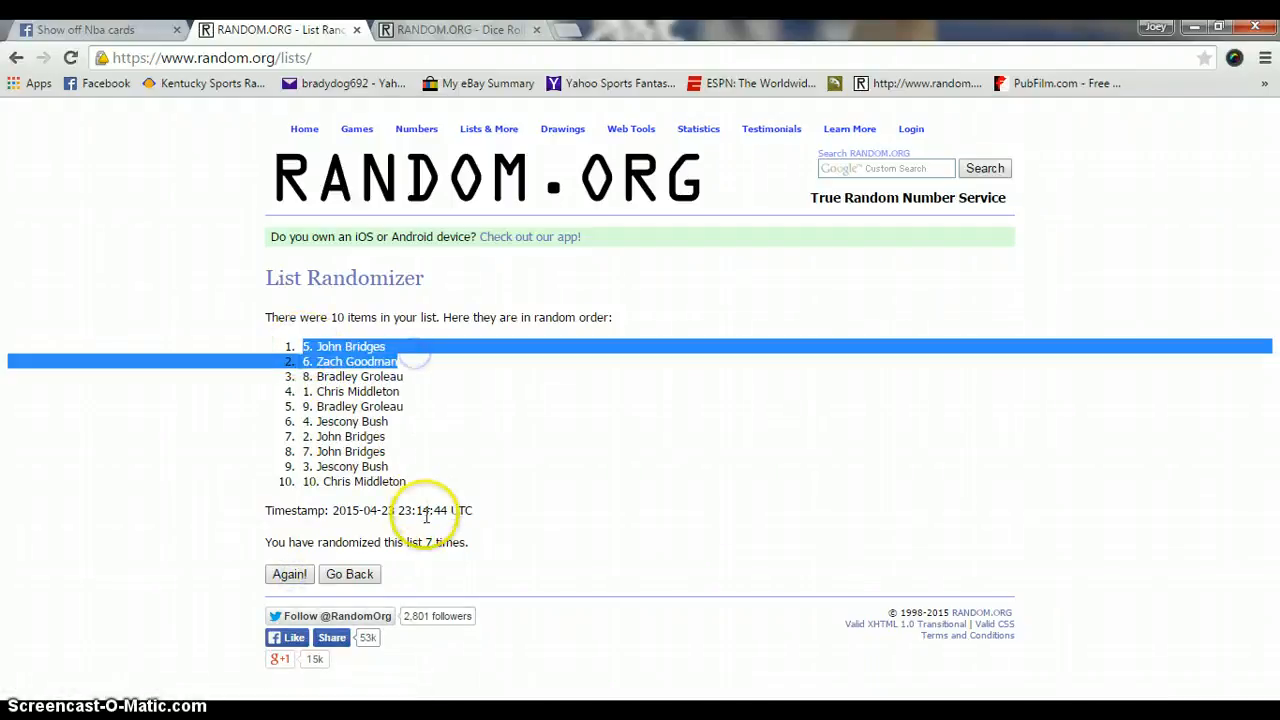
Step: Recheck the dice result and final list, then go back to the Facebook group thread
{"action": "left_click", "coordinate": [456, 30]}
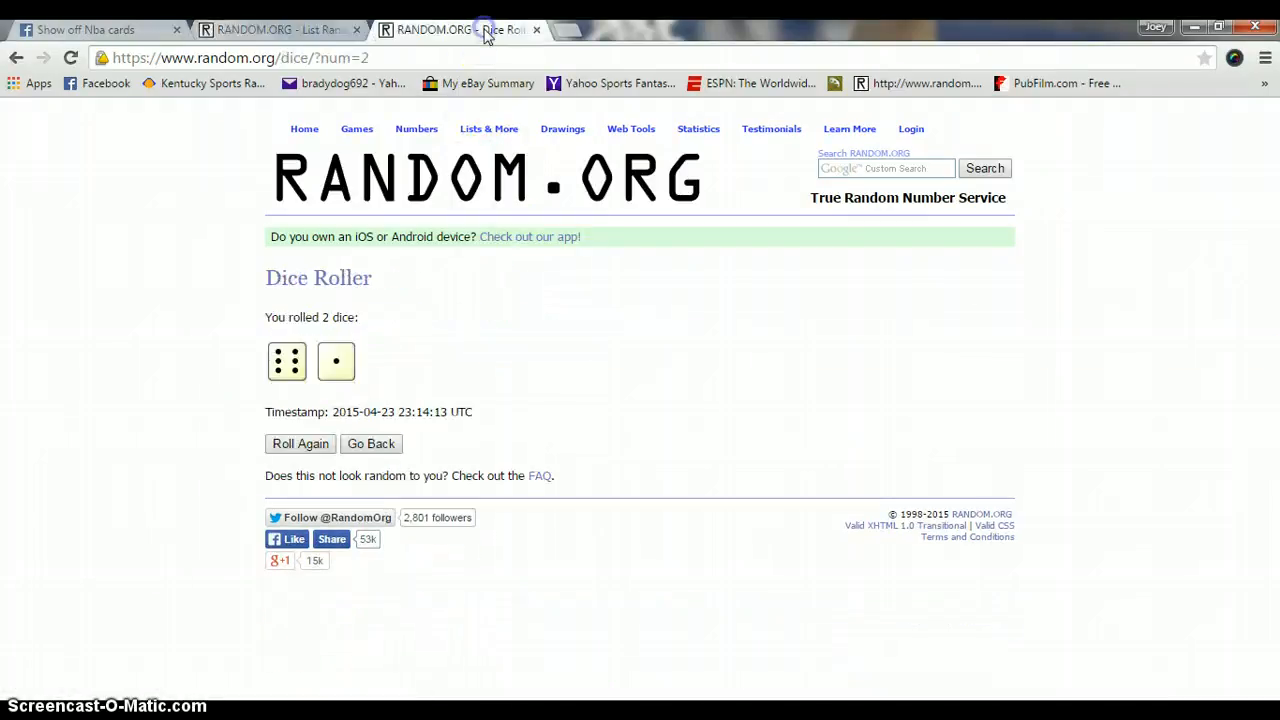
{"action": "left_click", "coordinate": [276, 30]}
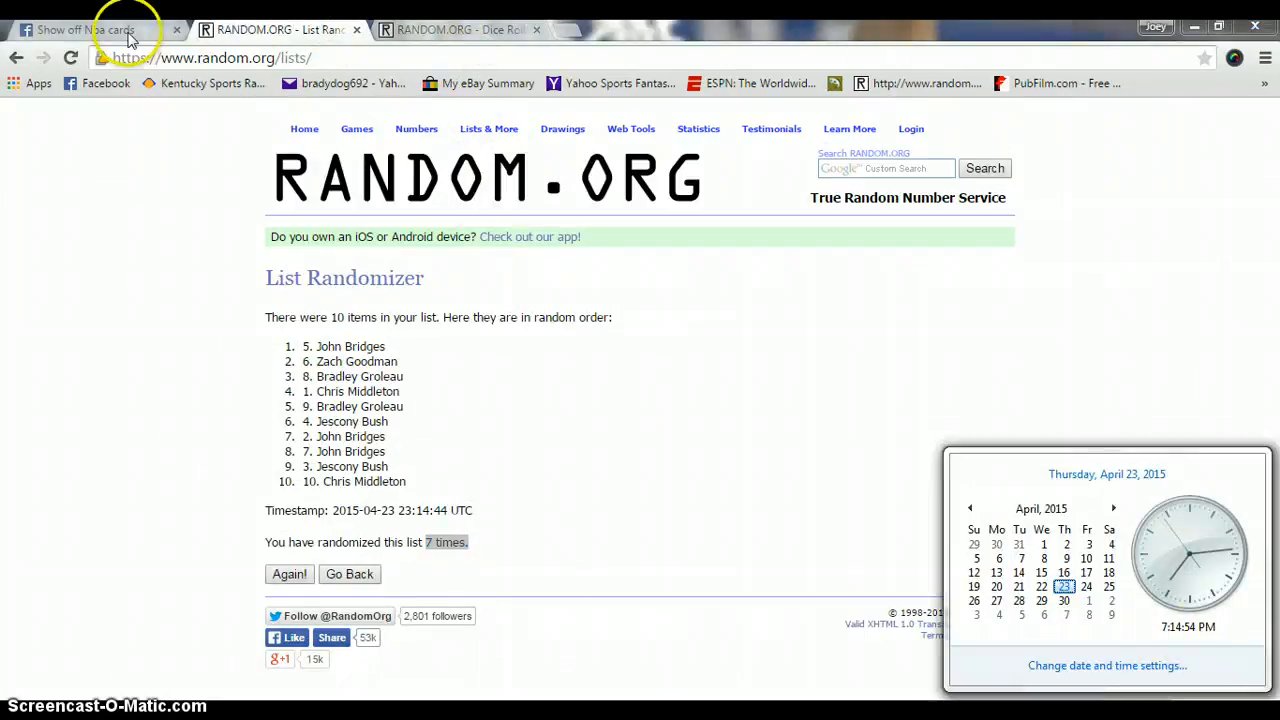
{"action": "left_click", "coordinate": [84, 30]}
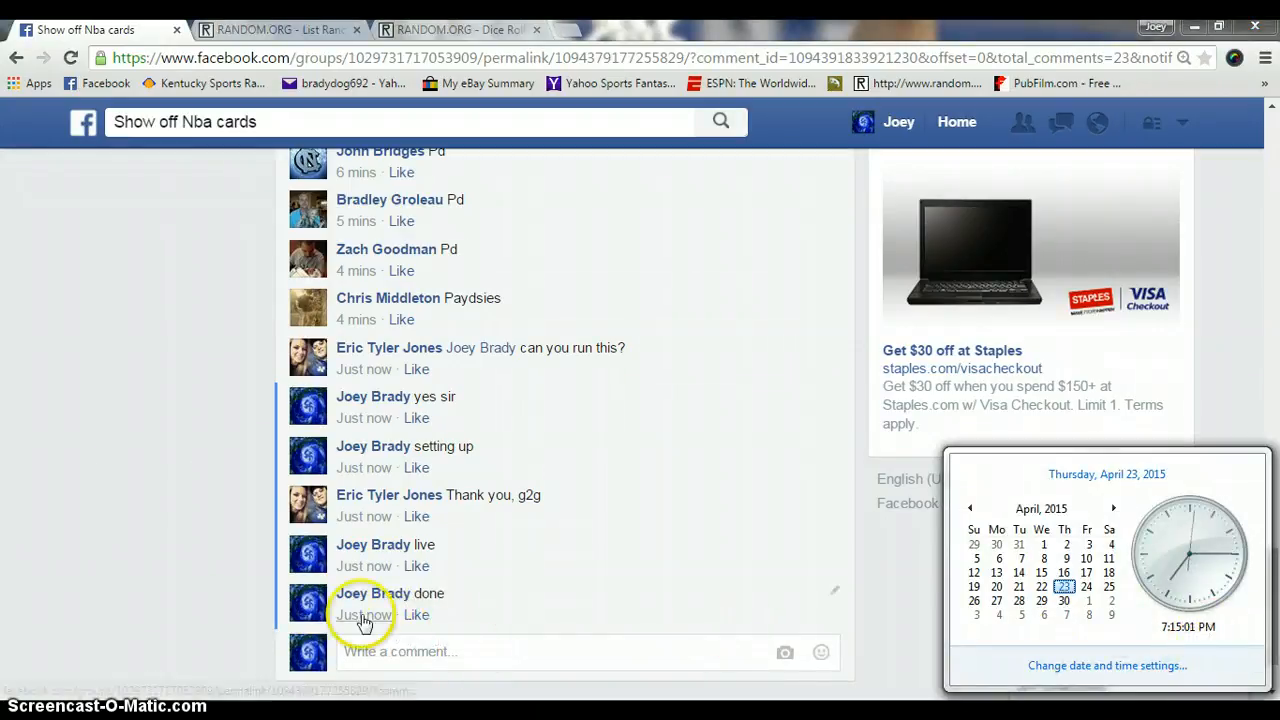
{"action": "mouse_move", "coordinate": [364, 616]}
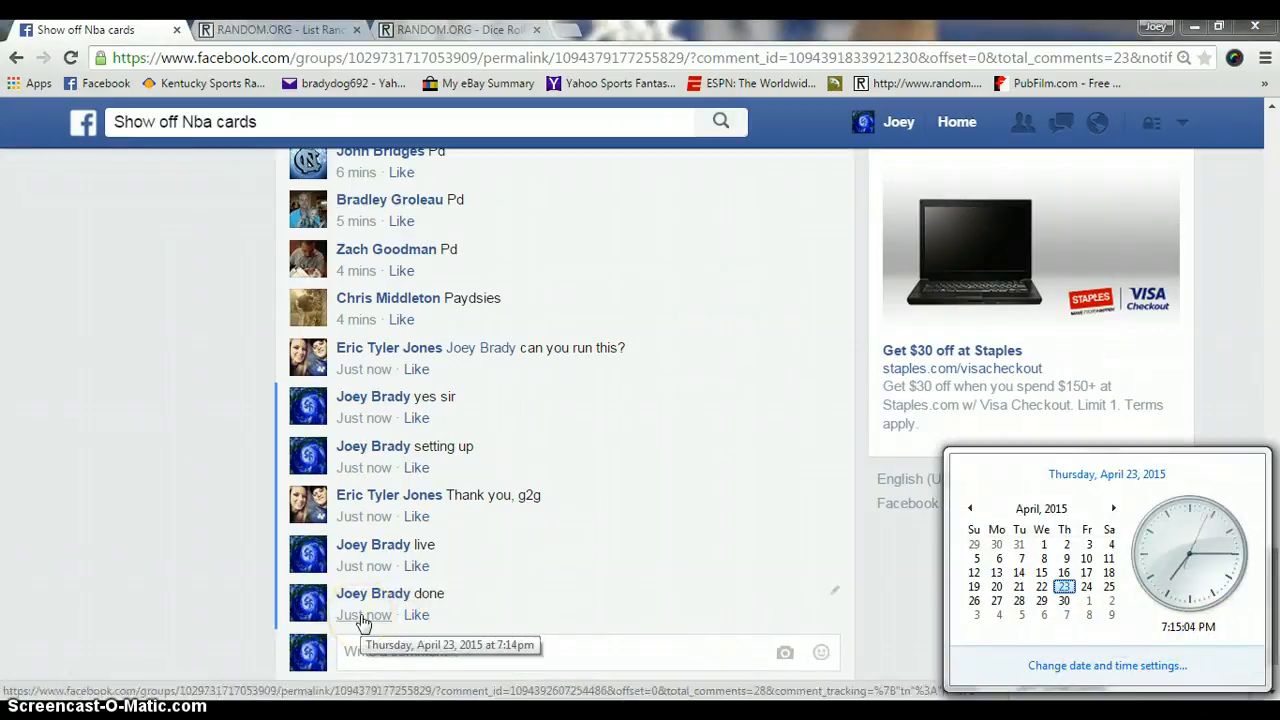